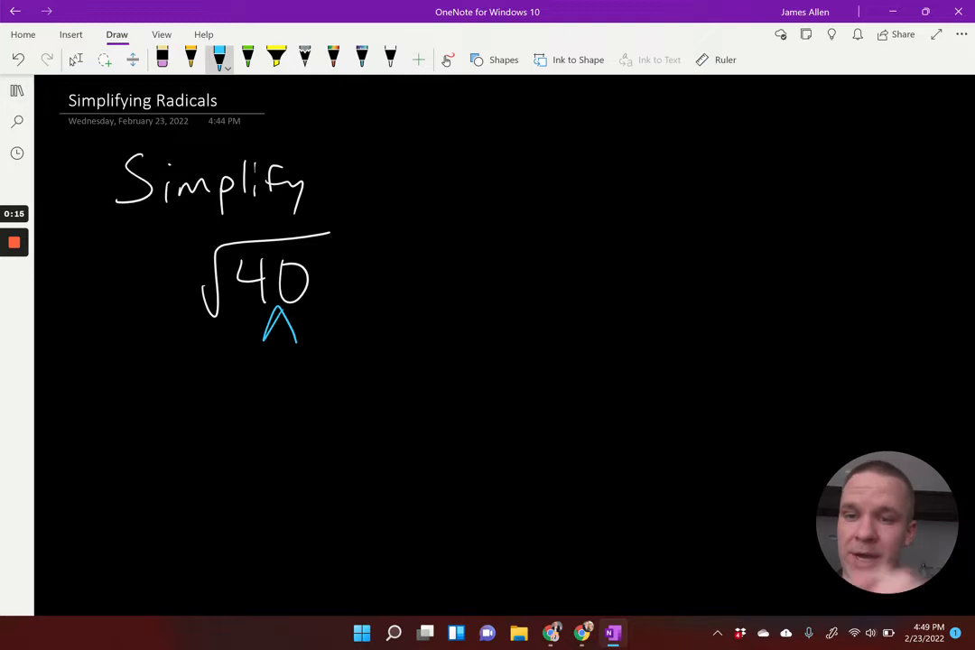
- Handwrite branches 2 and 20 under √40, then 2 and 10, then 2 and 5
left_click_drag(238, 346, 257, 379)
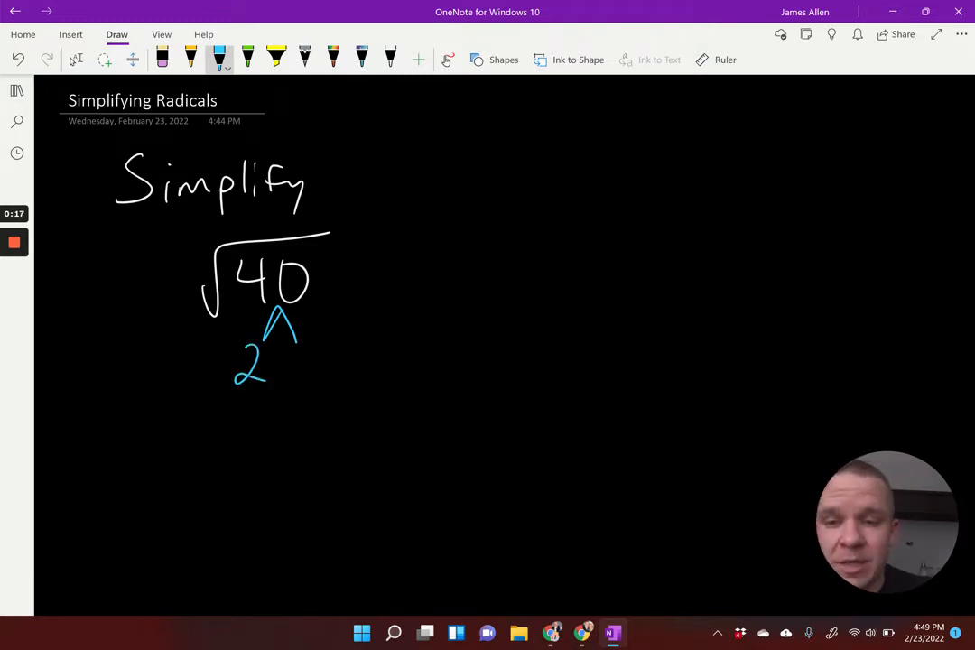
left_click_drag(292, 361, 343, 361)
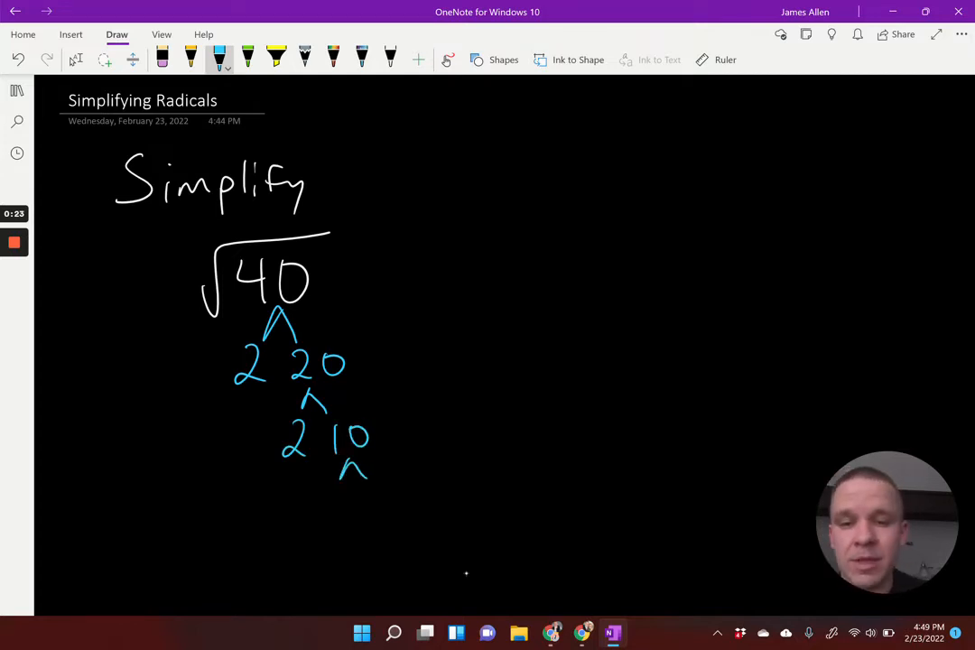
left_click_drag(325, 505, 394, 520)
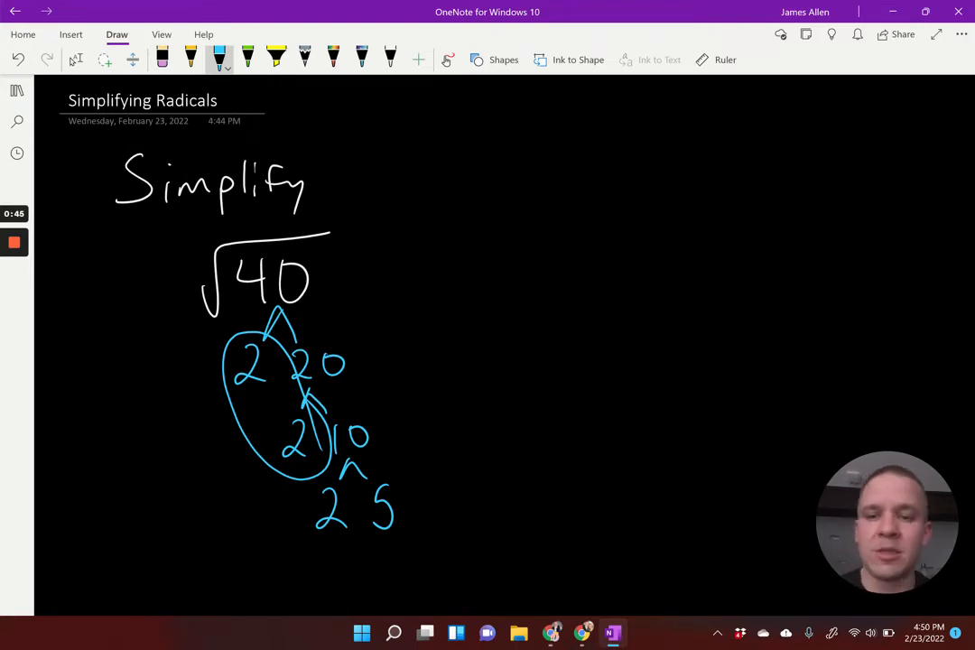
- Handwrite the answer 2√10 beside the tree and draw an oval around it
left_click_drag(479, 285, 524, 347)
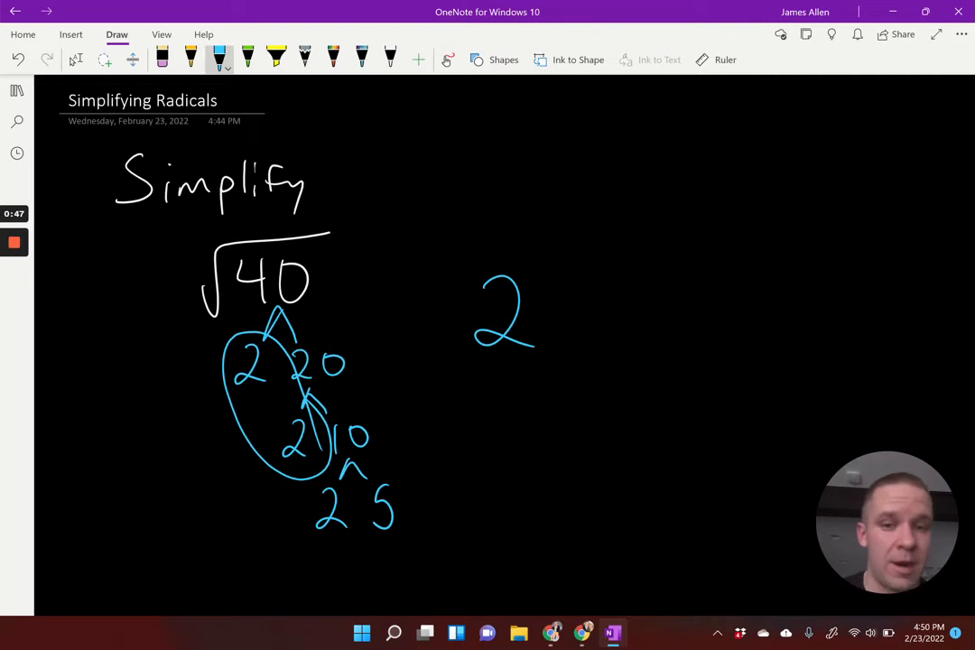
left_click_drag(551, 352, 672, 268)
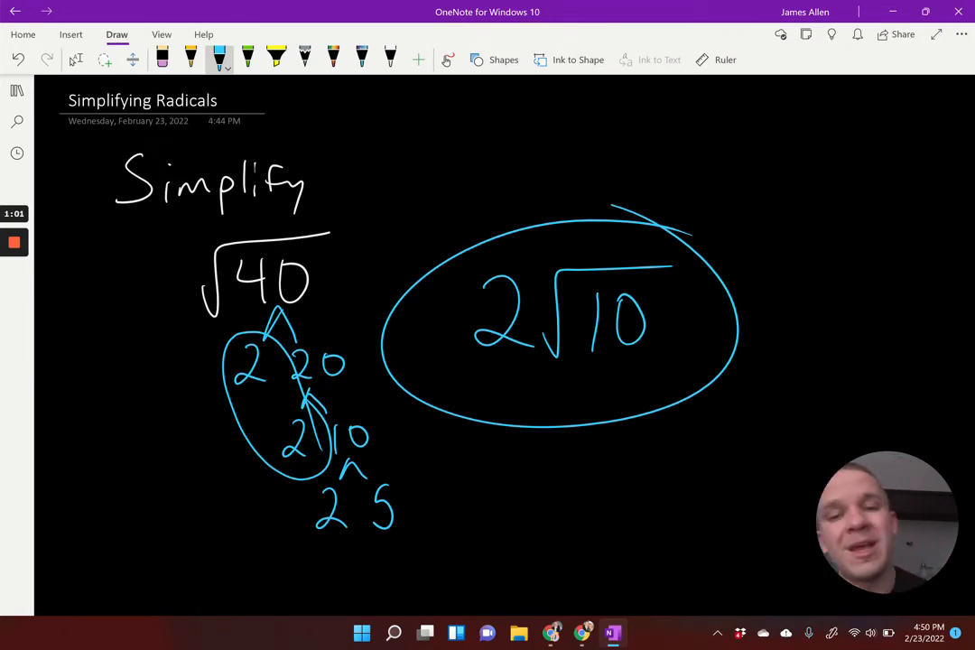
scroll("down", 3)
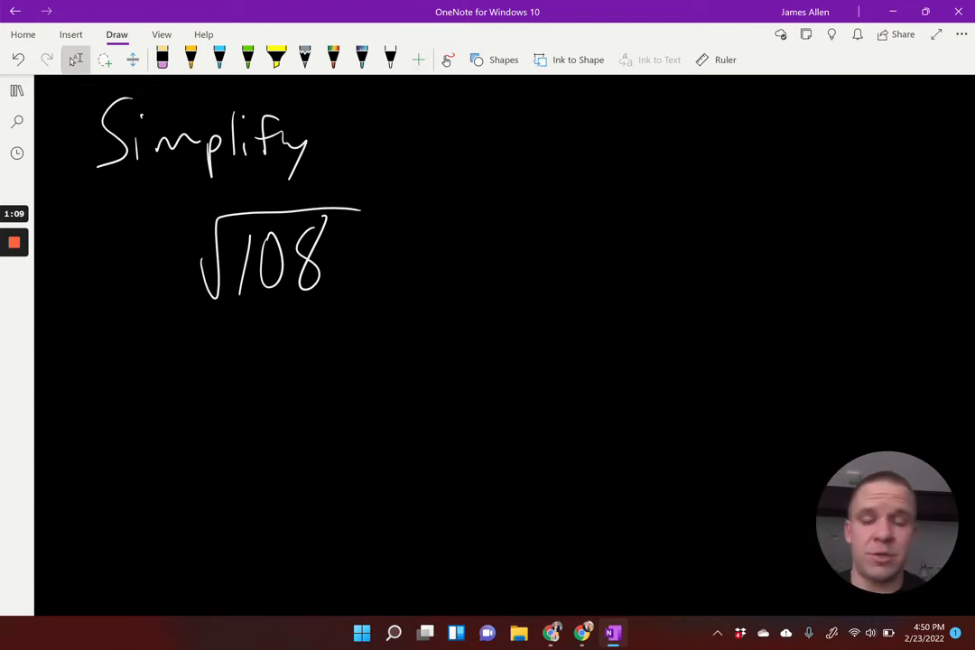
- With the blue pen, write branches 2 and 54 under √108, then split 54 into 2 and 27
left_click(220, 60)
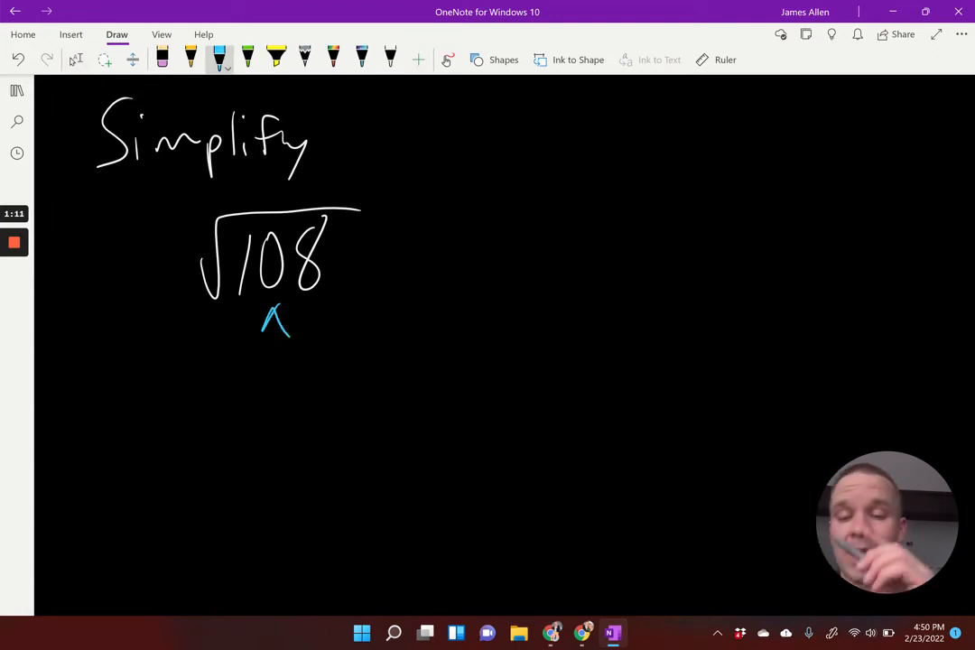
left_click_drag(231, 347, 257, 389)
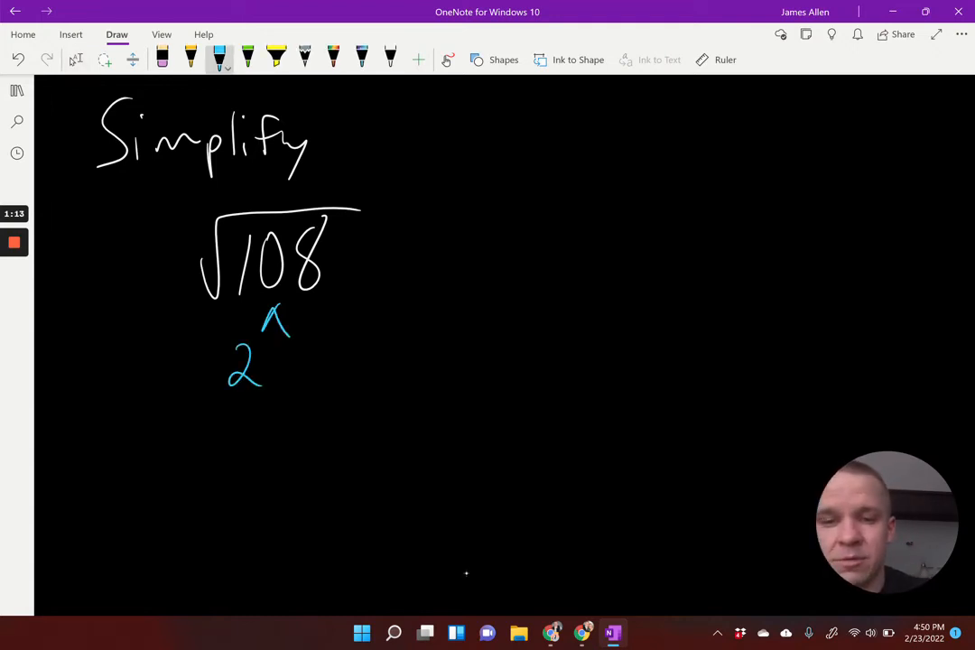
left_click_drag(289, 353, 328, 406)
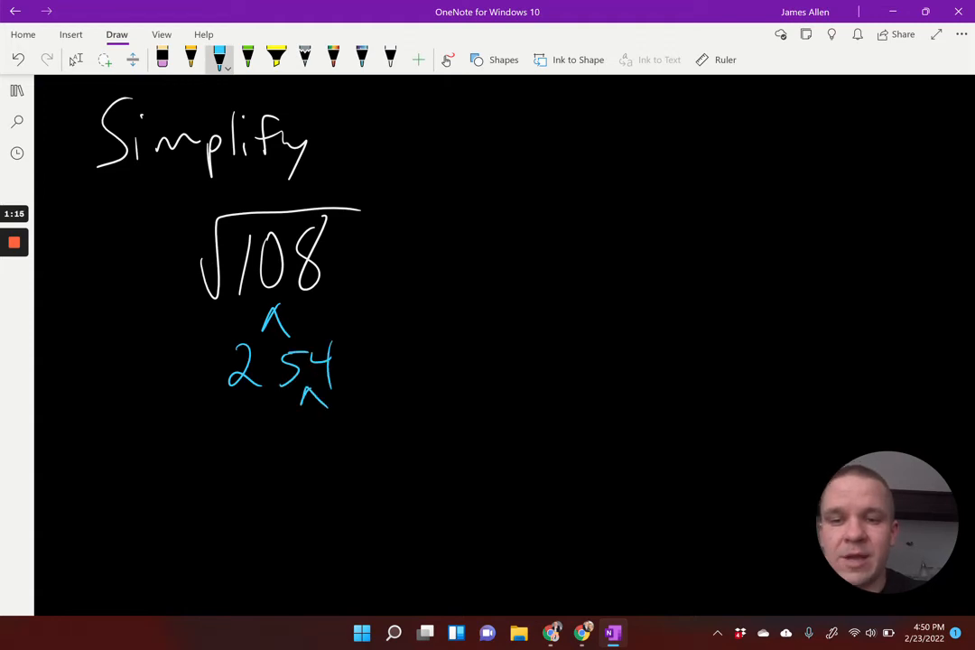
left_click_drag(274, 419, 298, 455)
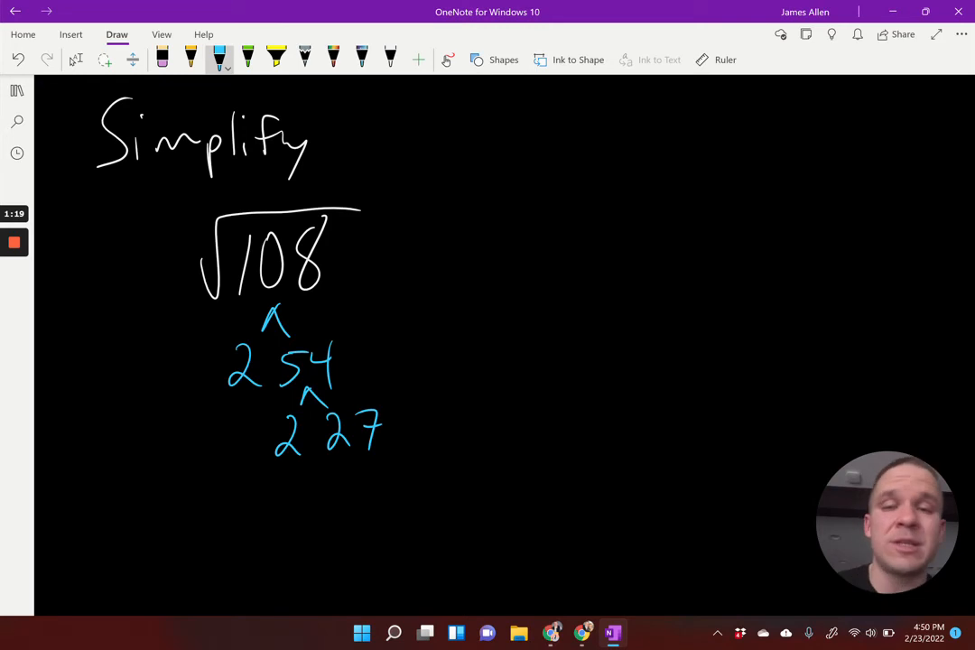
- Split 27 into 3 and 9, then 9 into 3 and 3, circling the matching pairs
left_click_drag(343, 473, 361, 466)
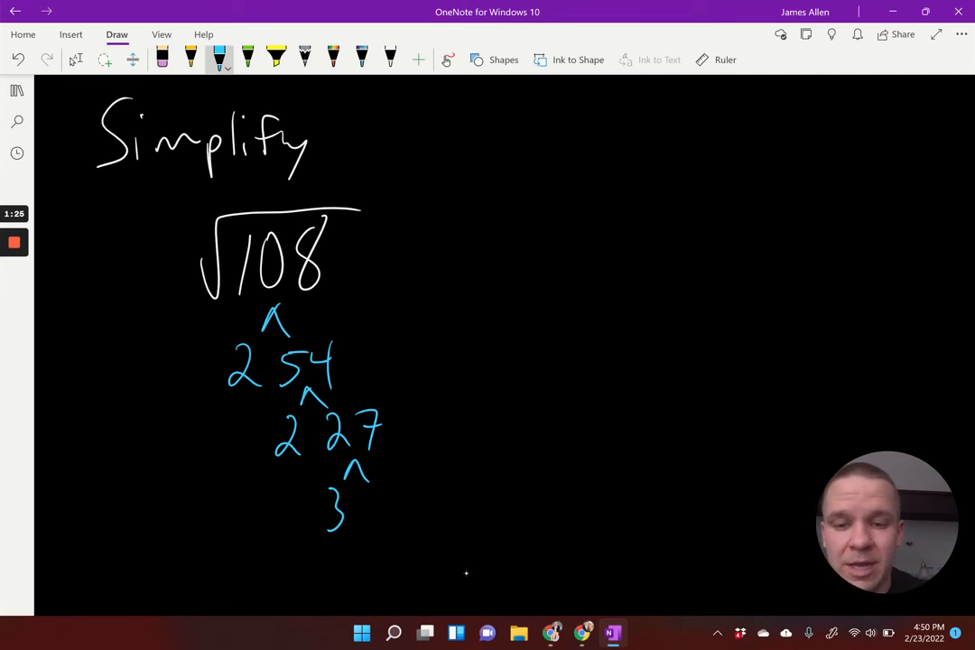
left_click_drag(379, 492, 380, 578)
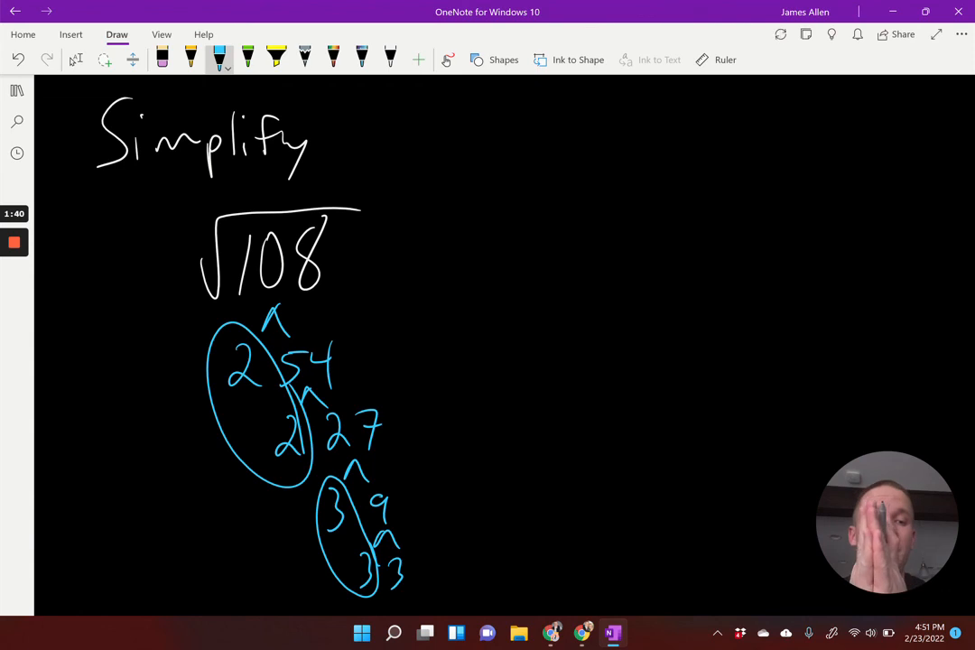
- Write 6 to the right of √108 as the answer's coefficient
left_click_drag(505, 238, 487, 339)
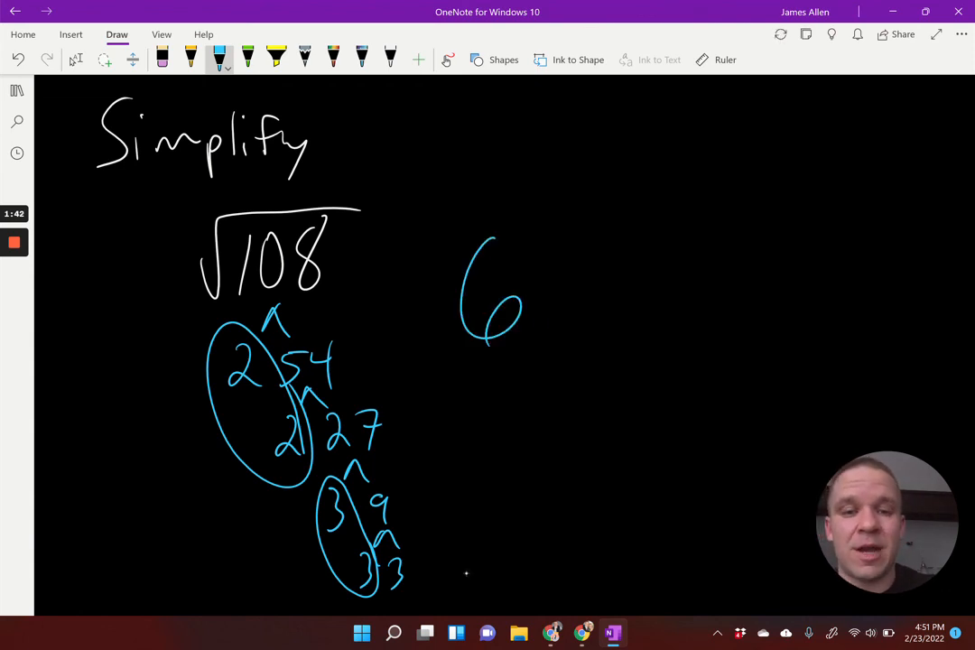